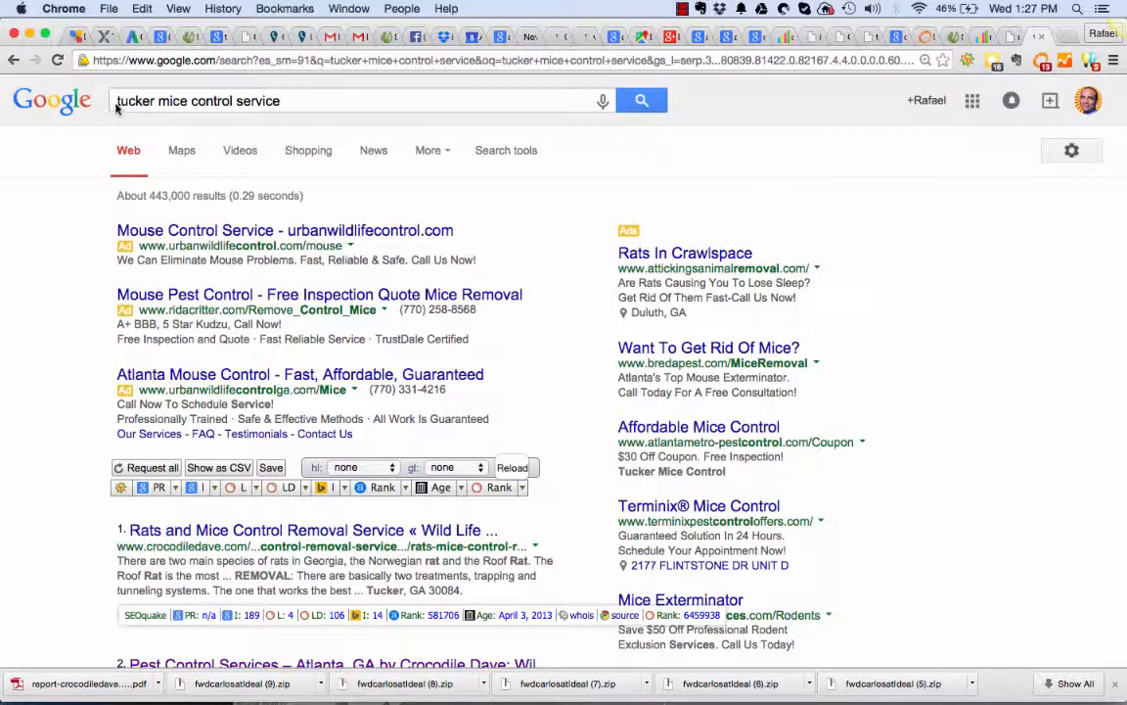
pyautogui.moveTo(778, 108)
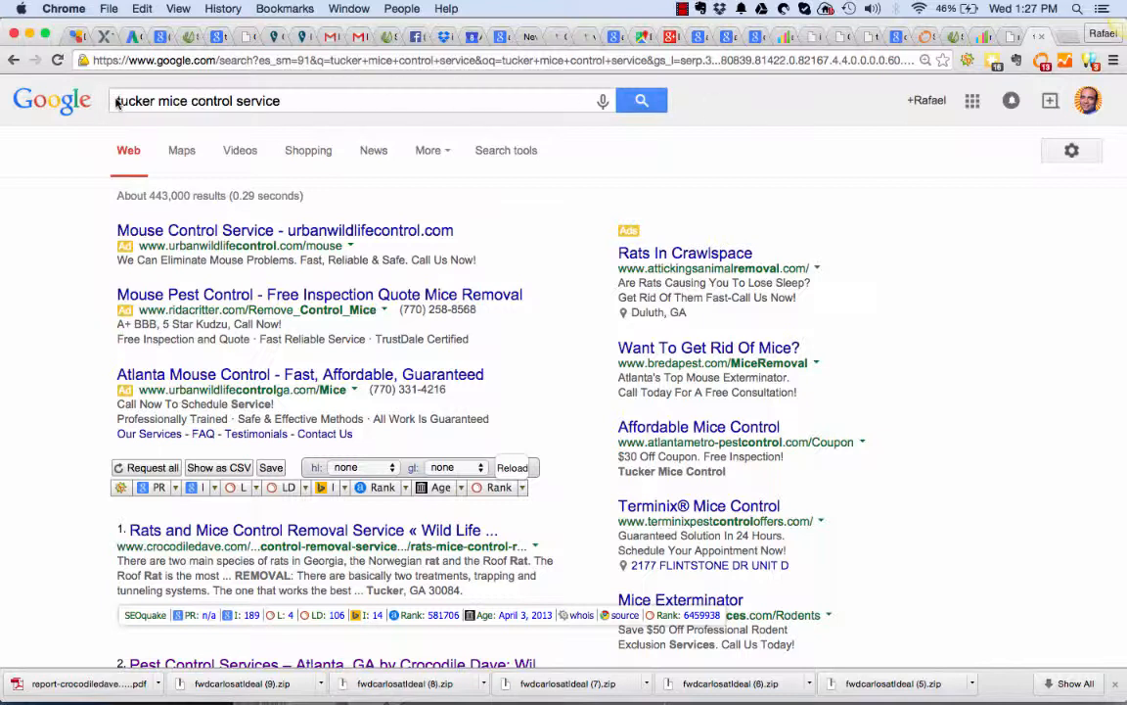
# - Select the current search terms and scroll through the reikilifestyle.com keyword rankings
pyautogui.click(284, 100)
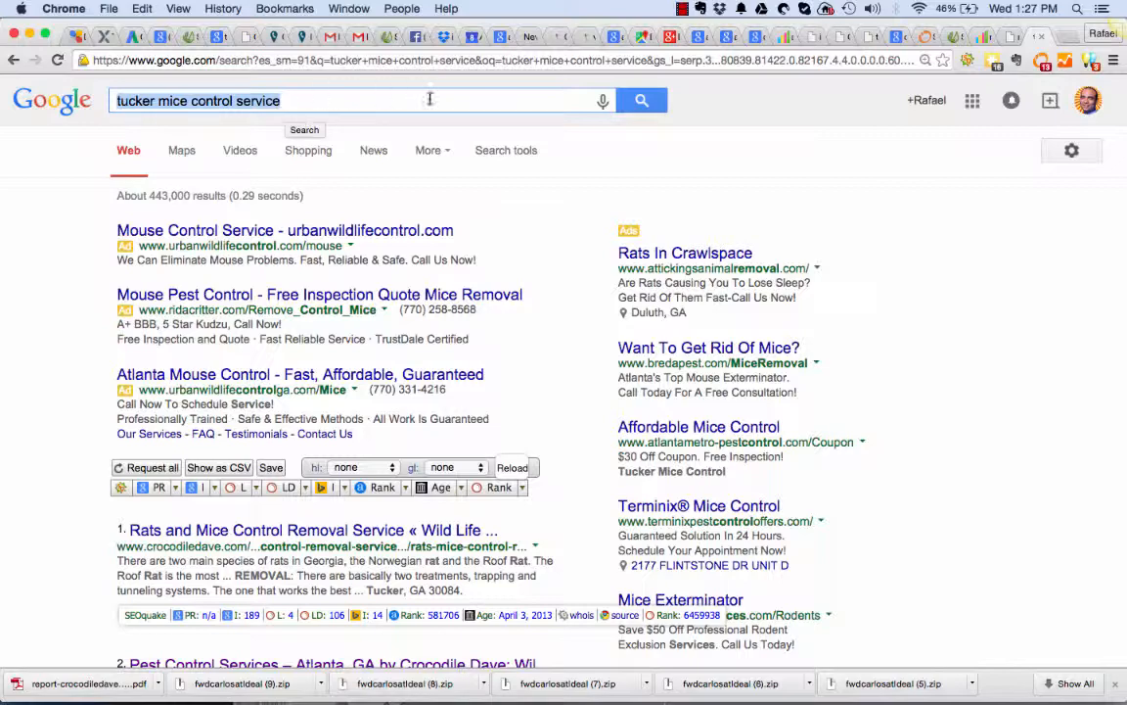
pyautogui.scroll(-3)
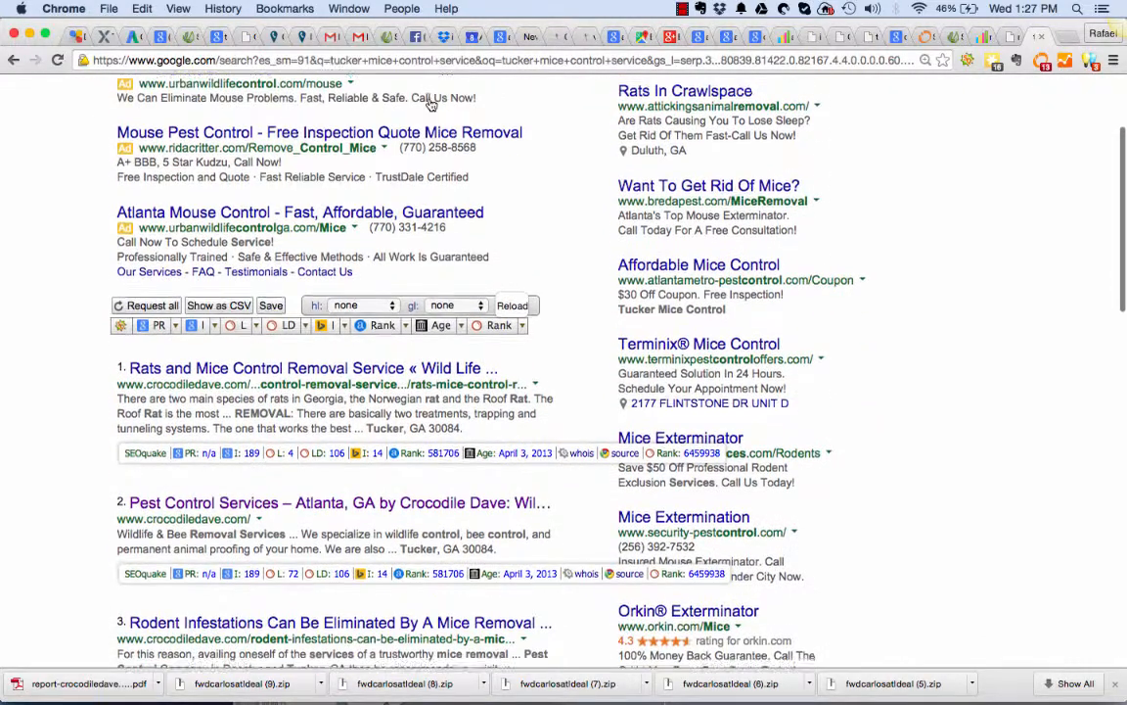
pyautogui.scroll(-3)
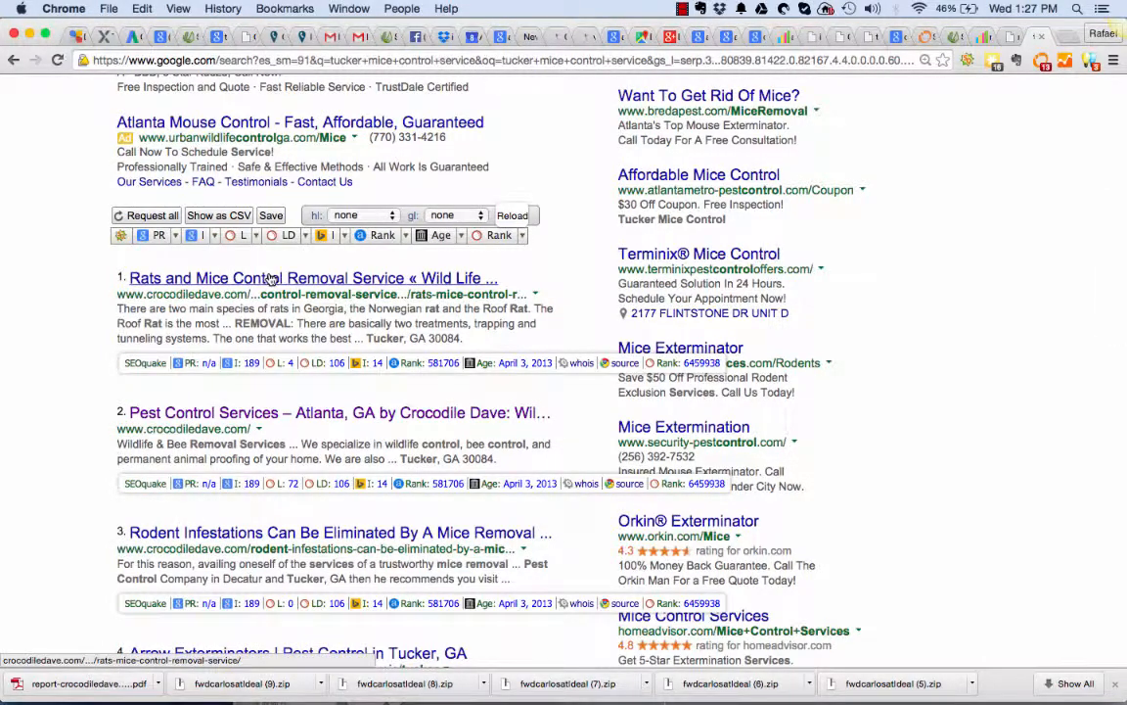
pyautogui.scroll(-3)
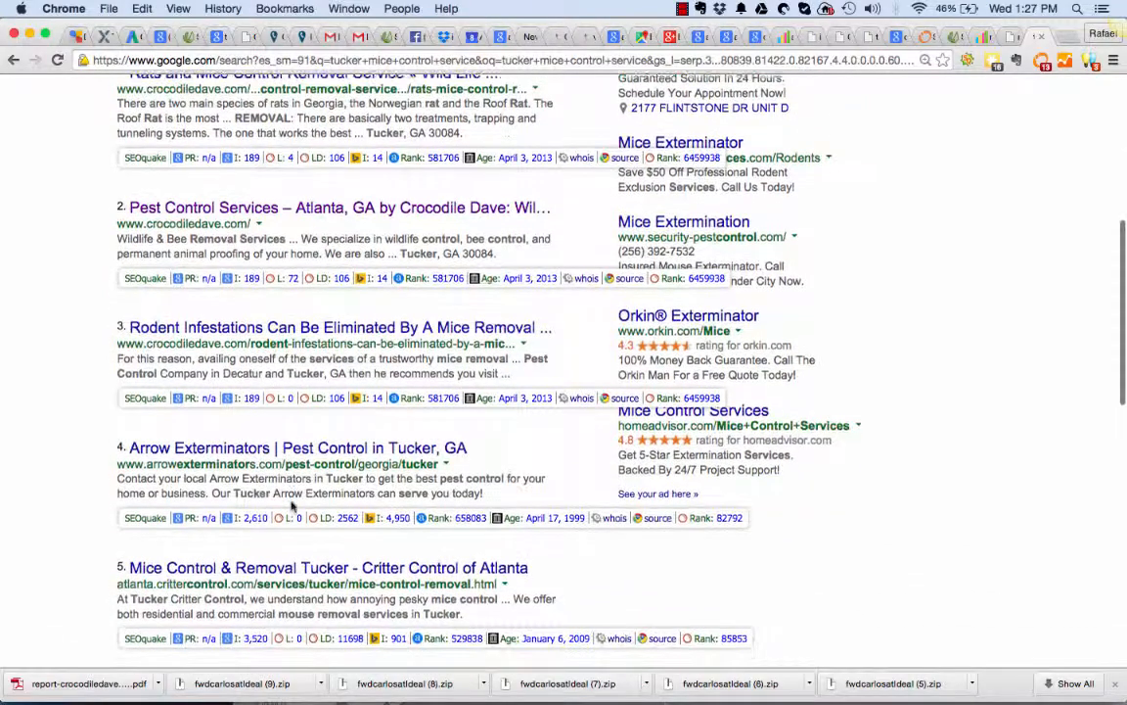
pyautogui.scroll(-3)
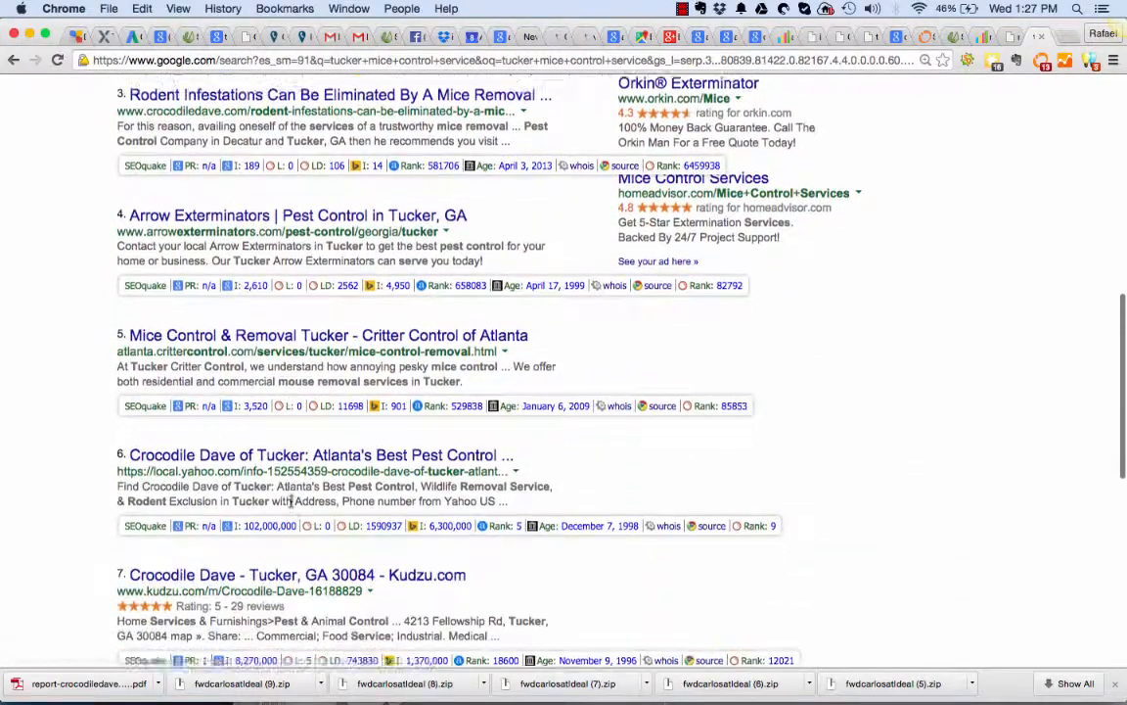
pyautogui.scroll(-3)
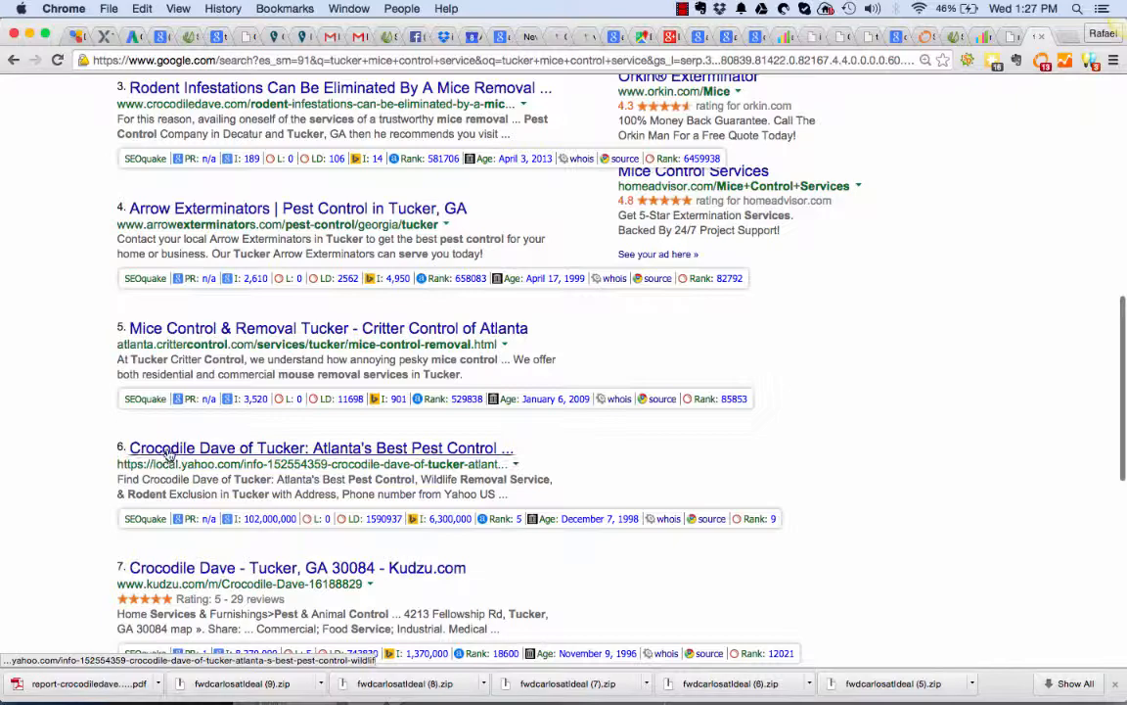
pyautogui.moveTo(165, 572)
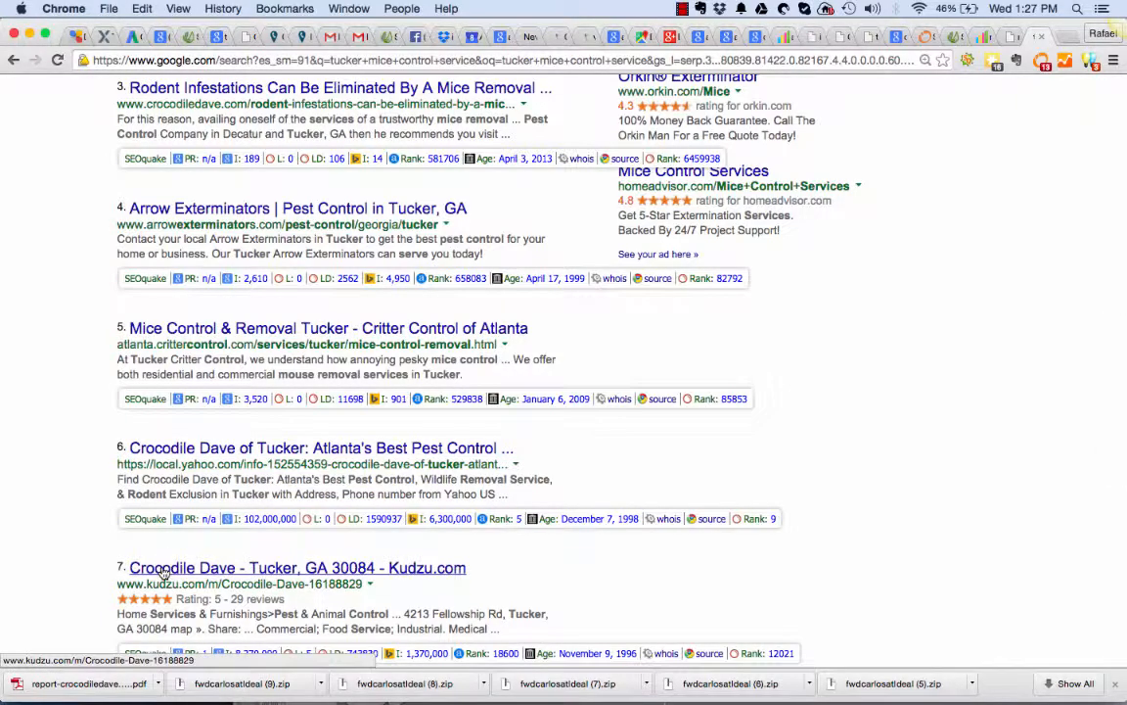
pyautogui.scroll(-3)
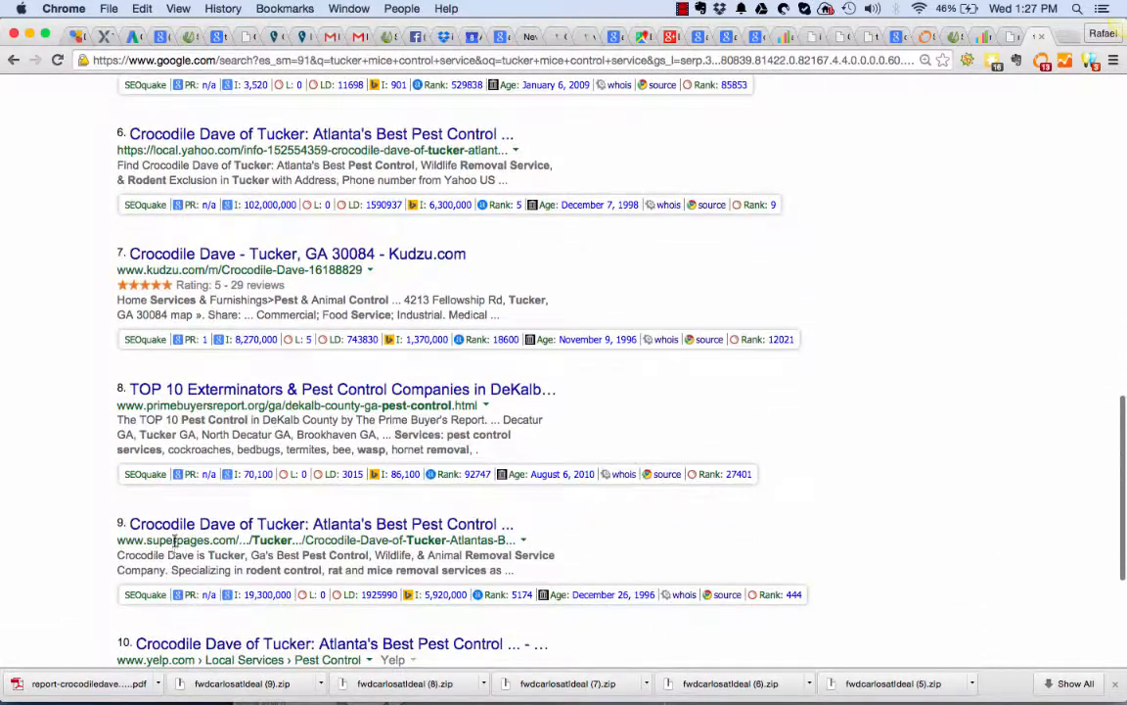
pyautogui.scroll(-3)
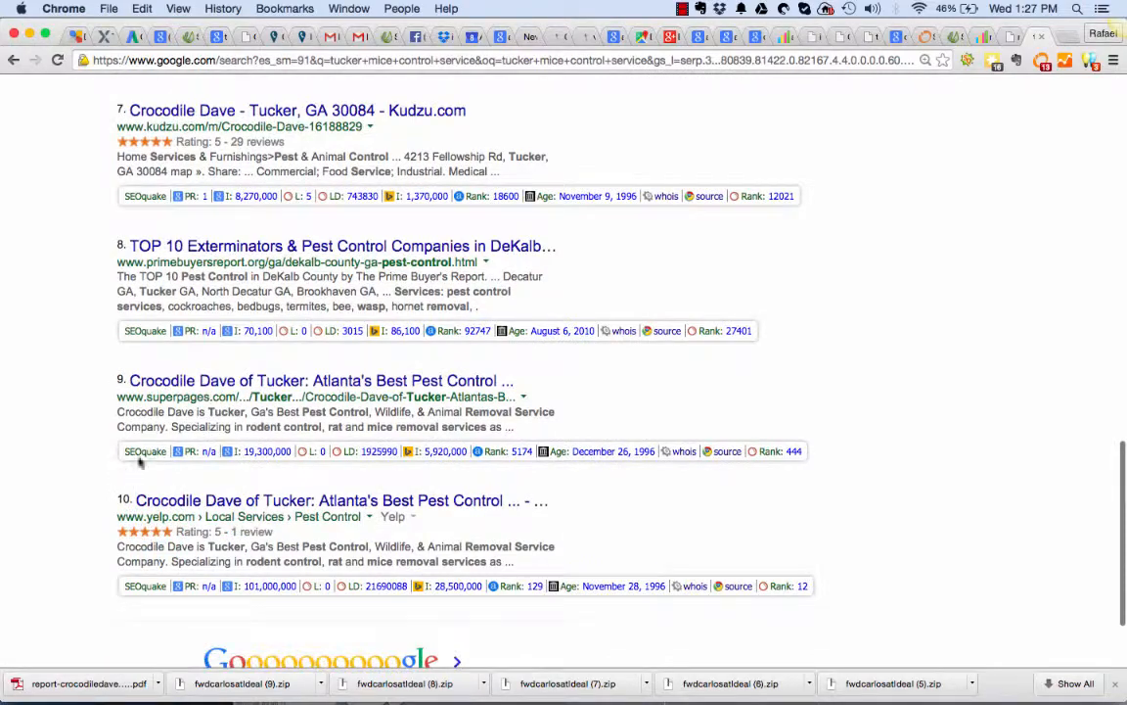
pyautogui.scroll(3)
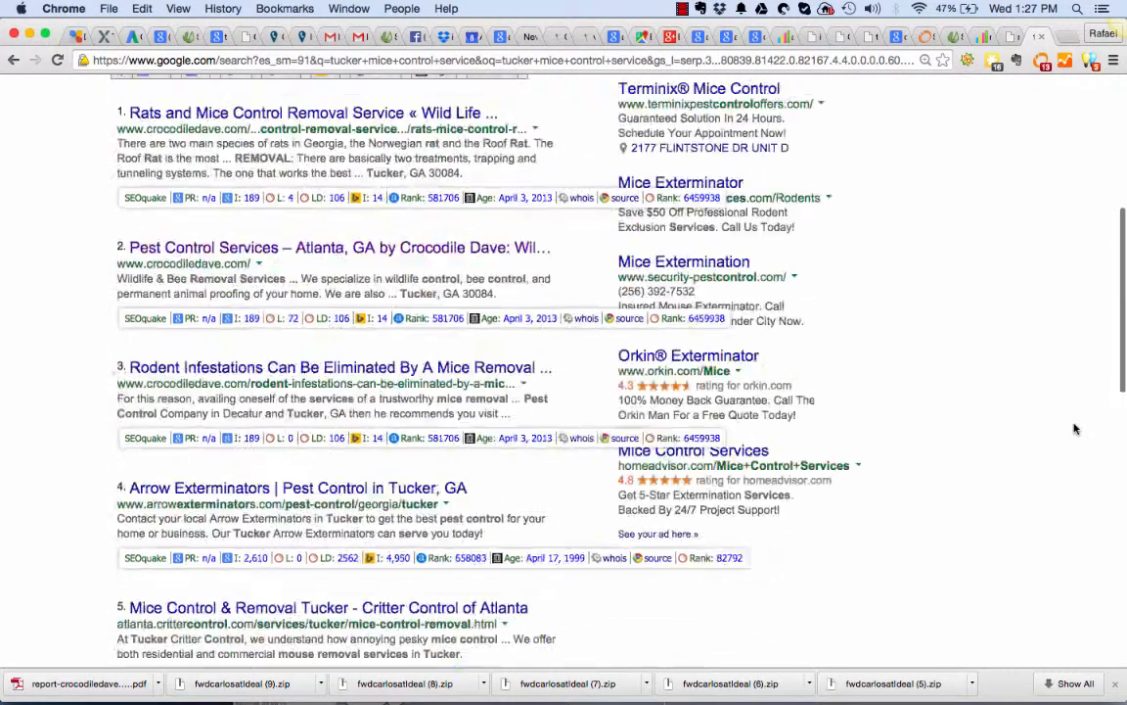
pyautogui.scroll(3)
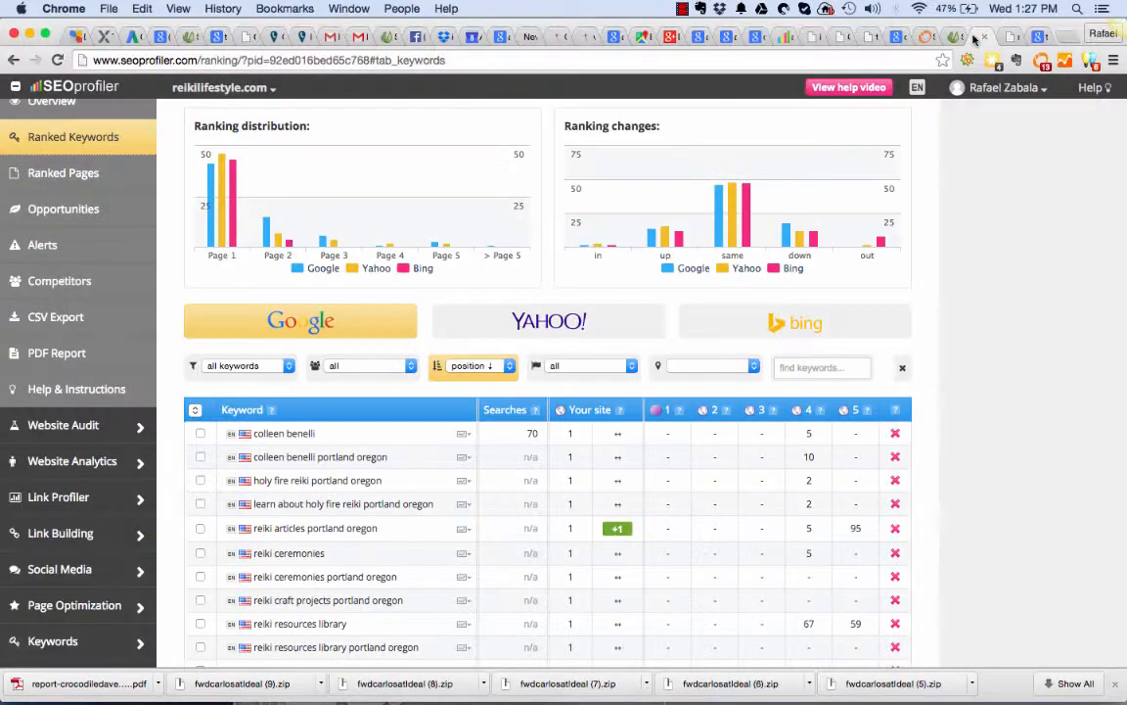
# - Switch to the crocodiledave.com project and open its Ranking Monitor Ranked Keywords report
pyautogui.click(223, 87)
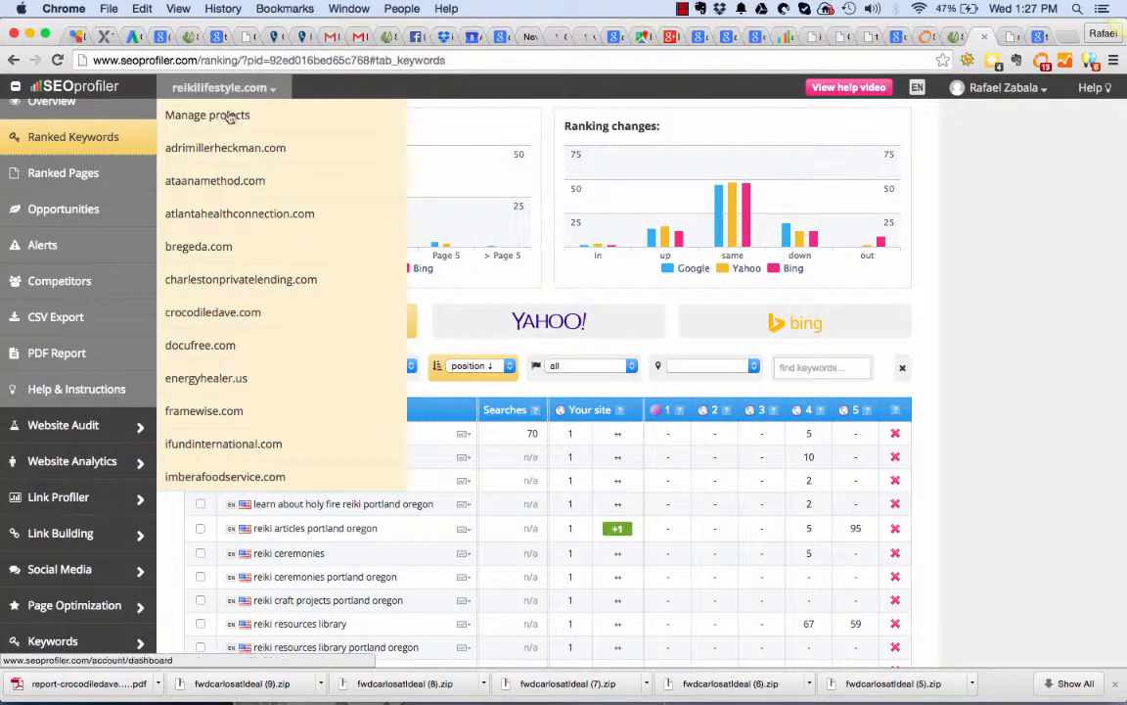
pyautogui.click(212, 311)
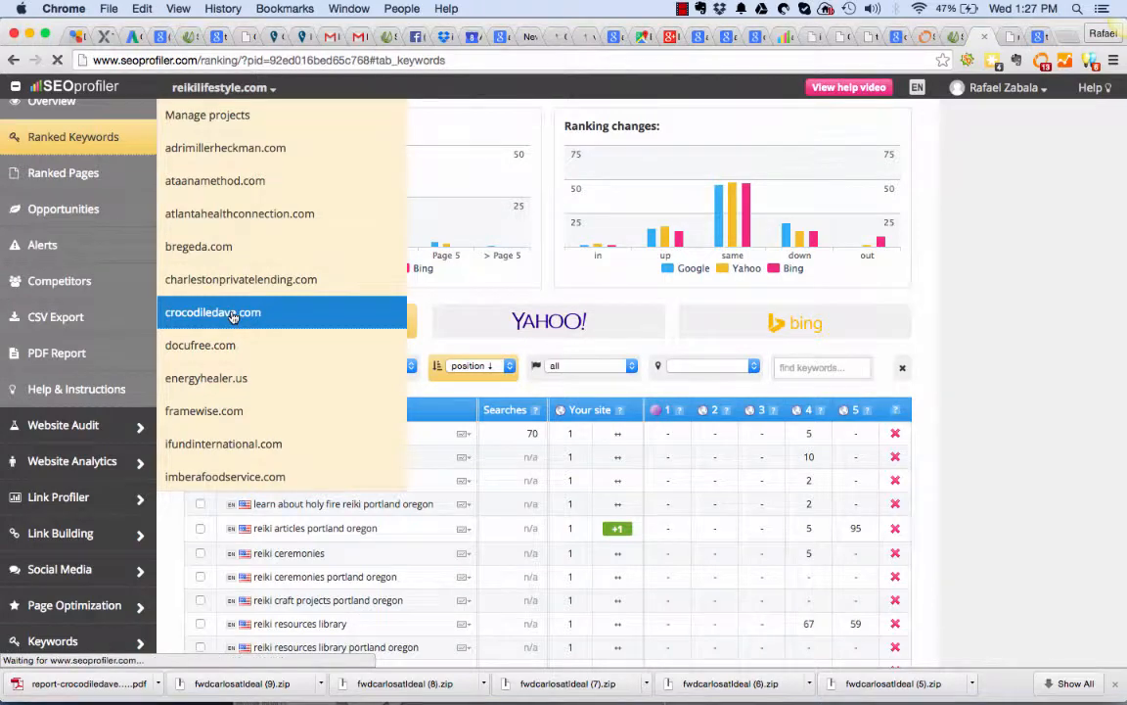
pyautogui.click(213, 311)
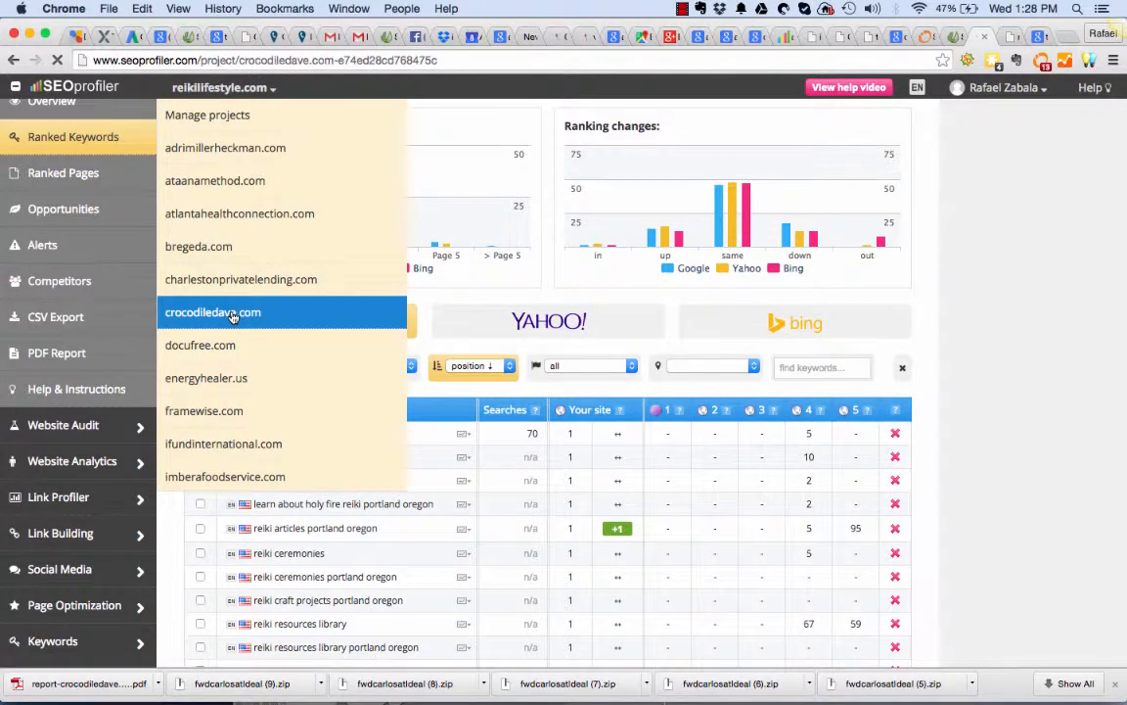
pyautogui.click(212, 312)
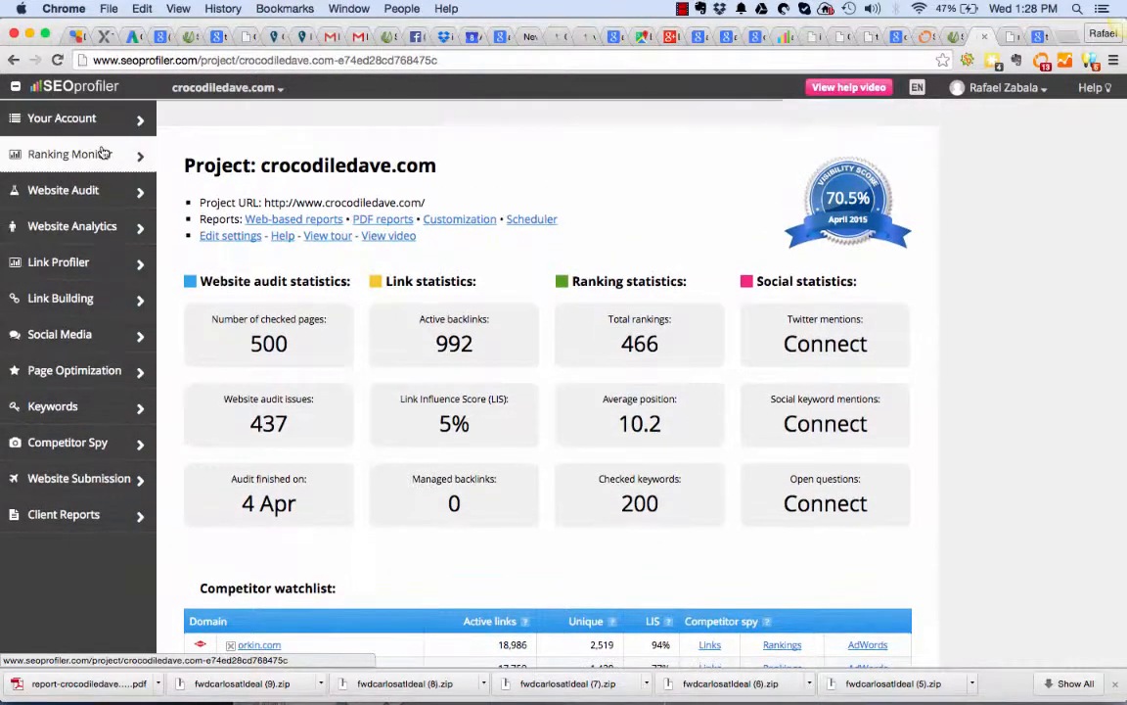
pyautogui.click(69, 154)
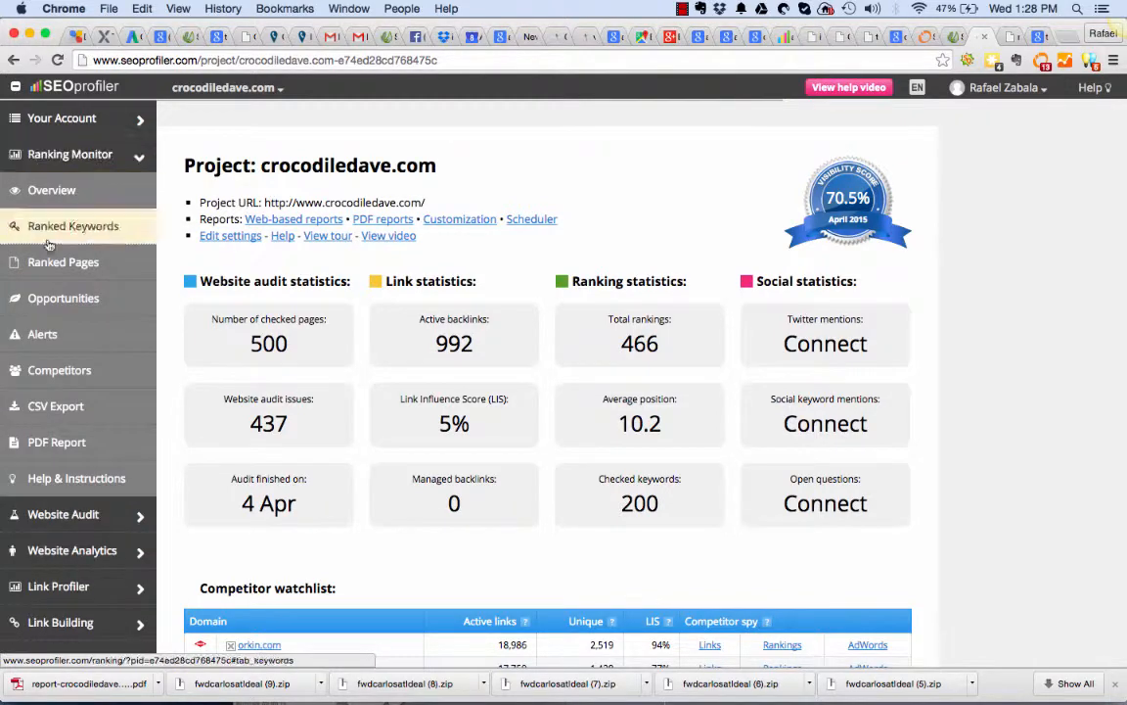
pyautogui.click(72, 226)
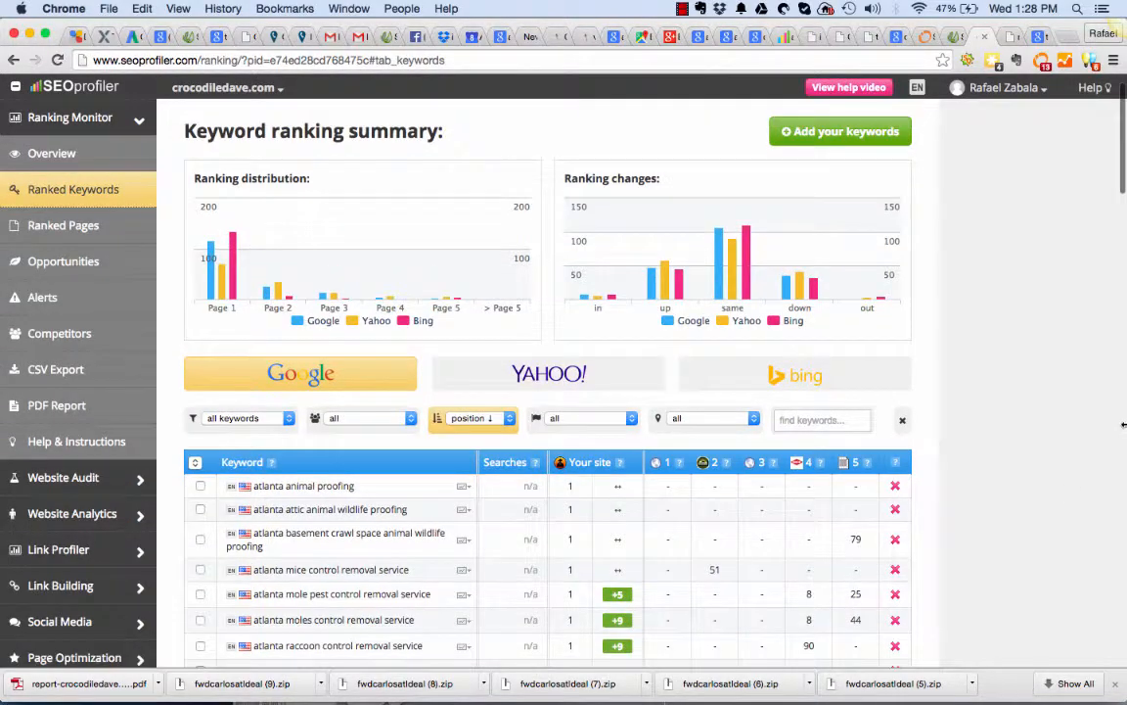
pyautogui.scroll(-3)
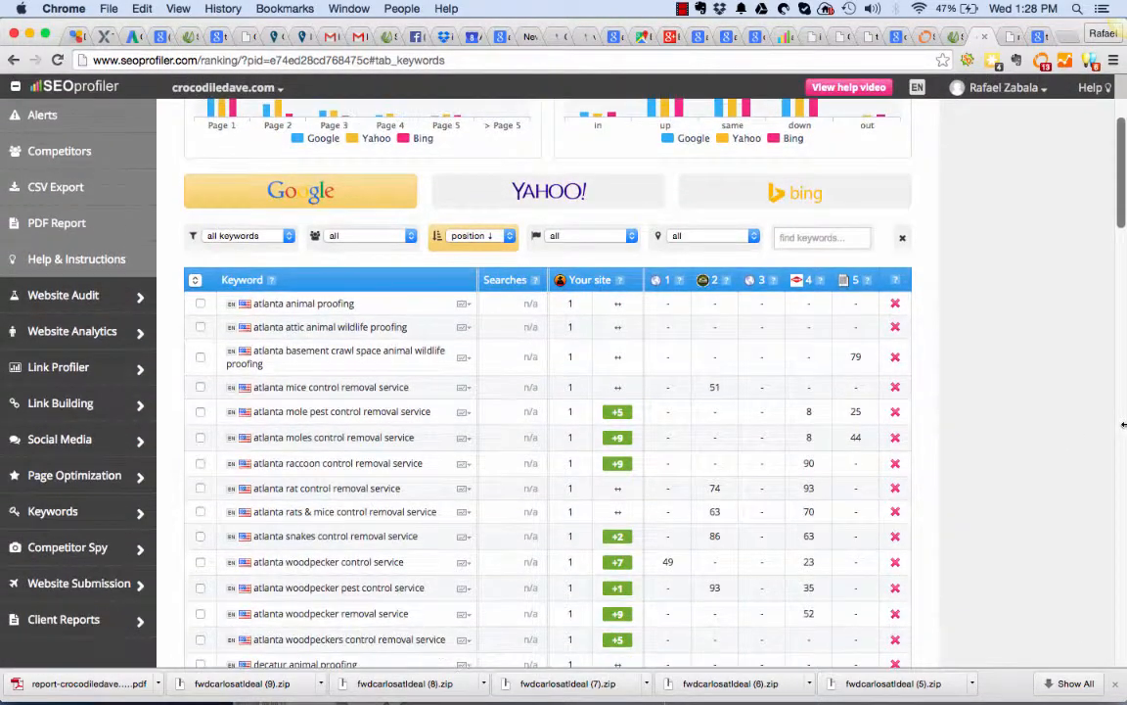
pyautogui.scroll(-3)
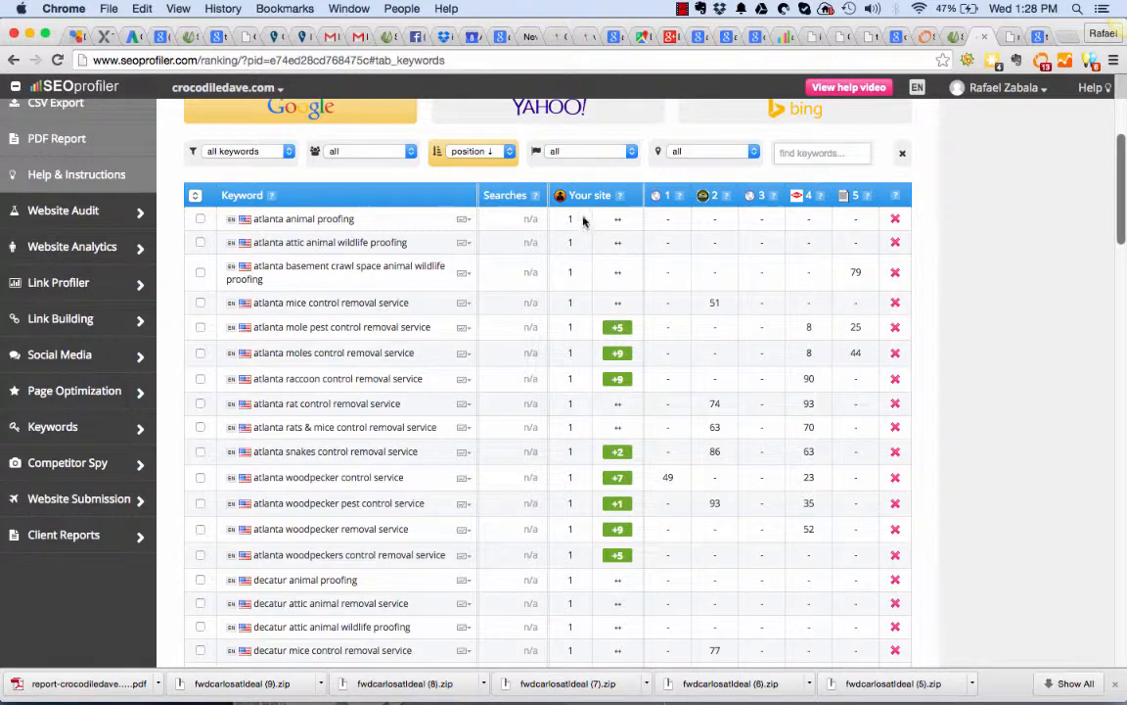
pyautogui.moveTo(576, 558)
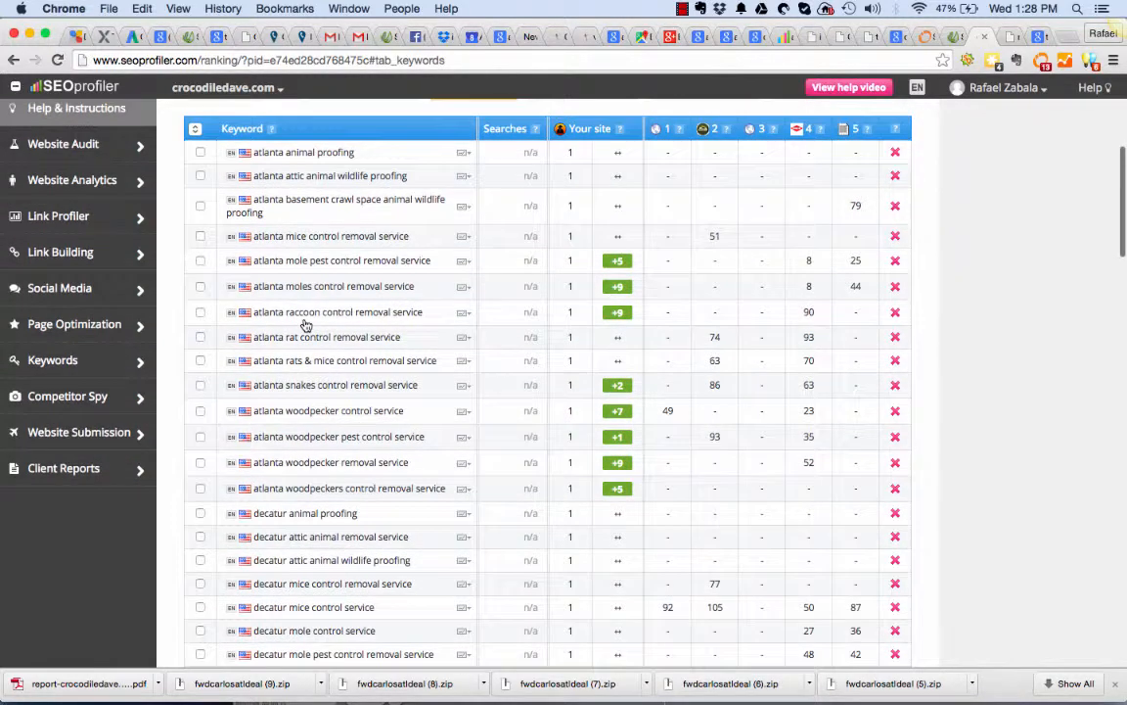
pyautogui.scroll(-3)
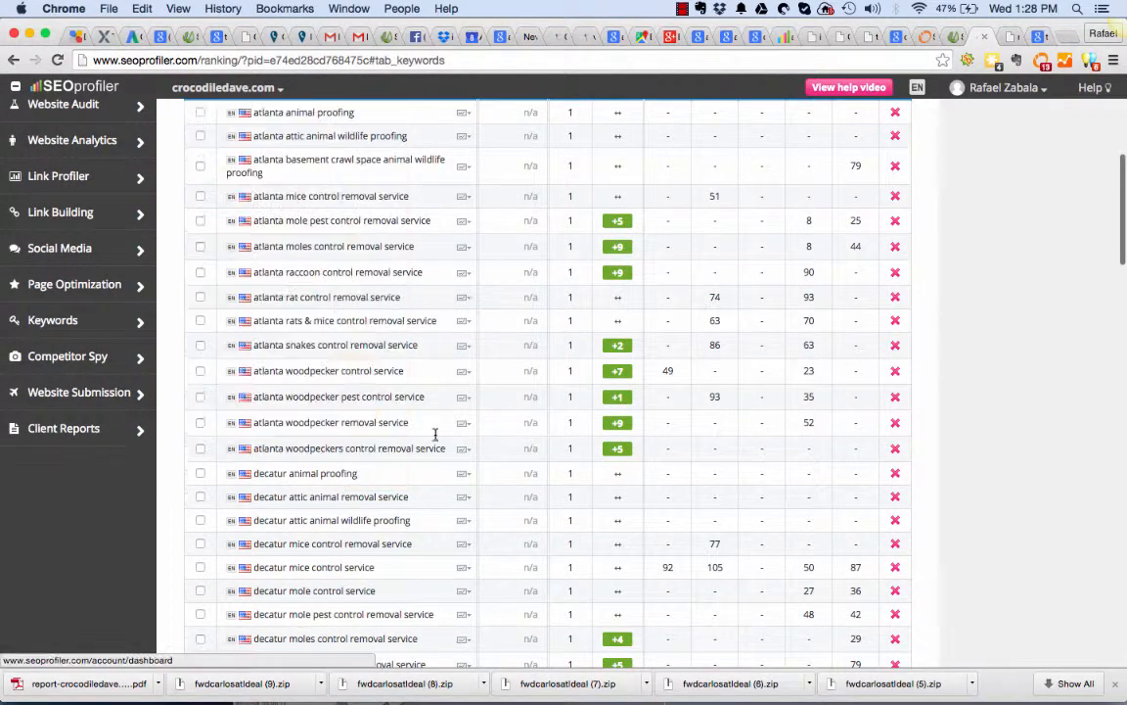
pyautogui.scroll(-3)
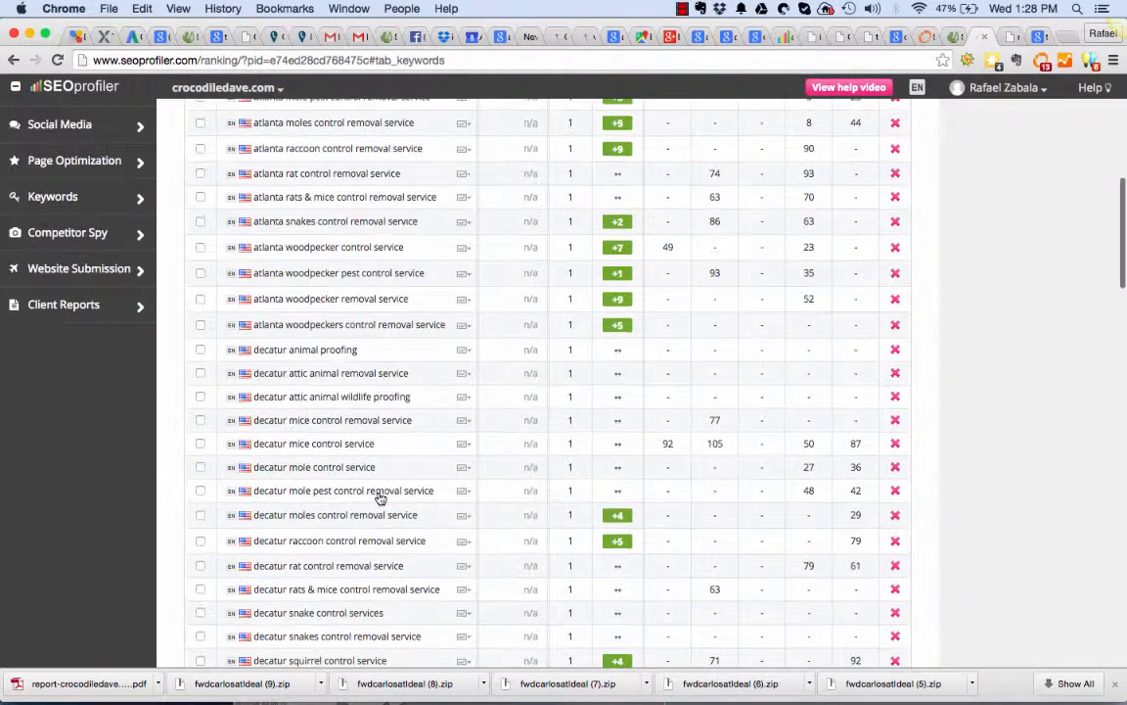
pyautogui.scroll(-3)
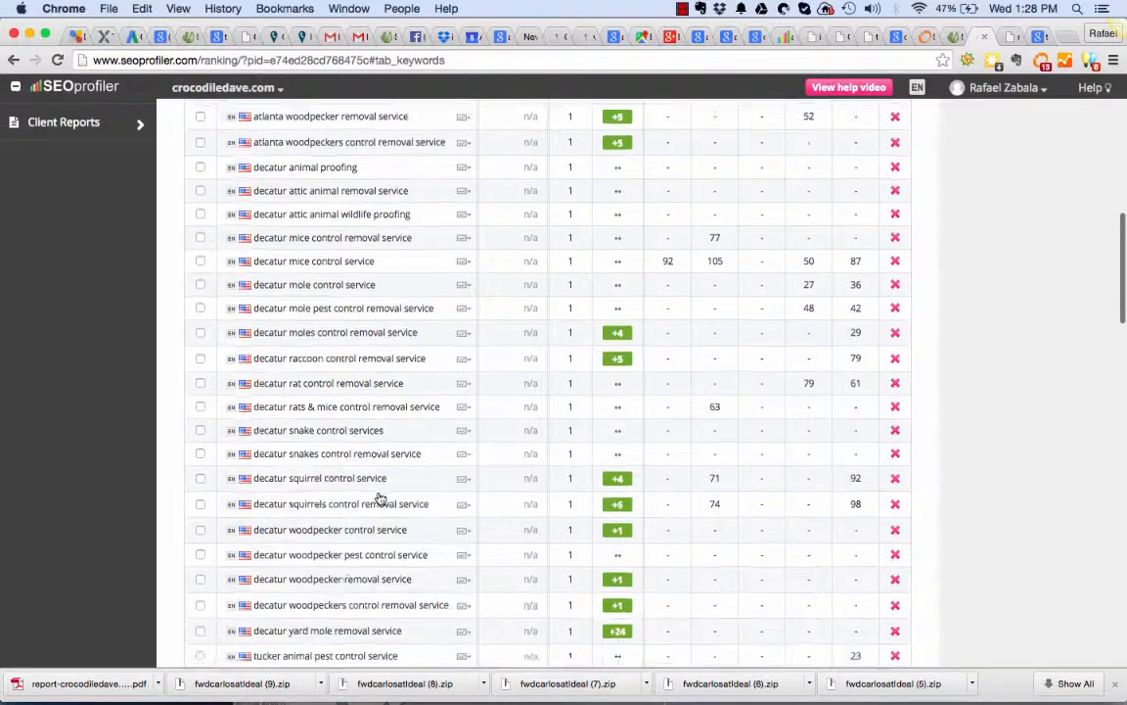
pyautogui.scroll(-3)
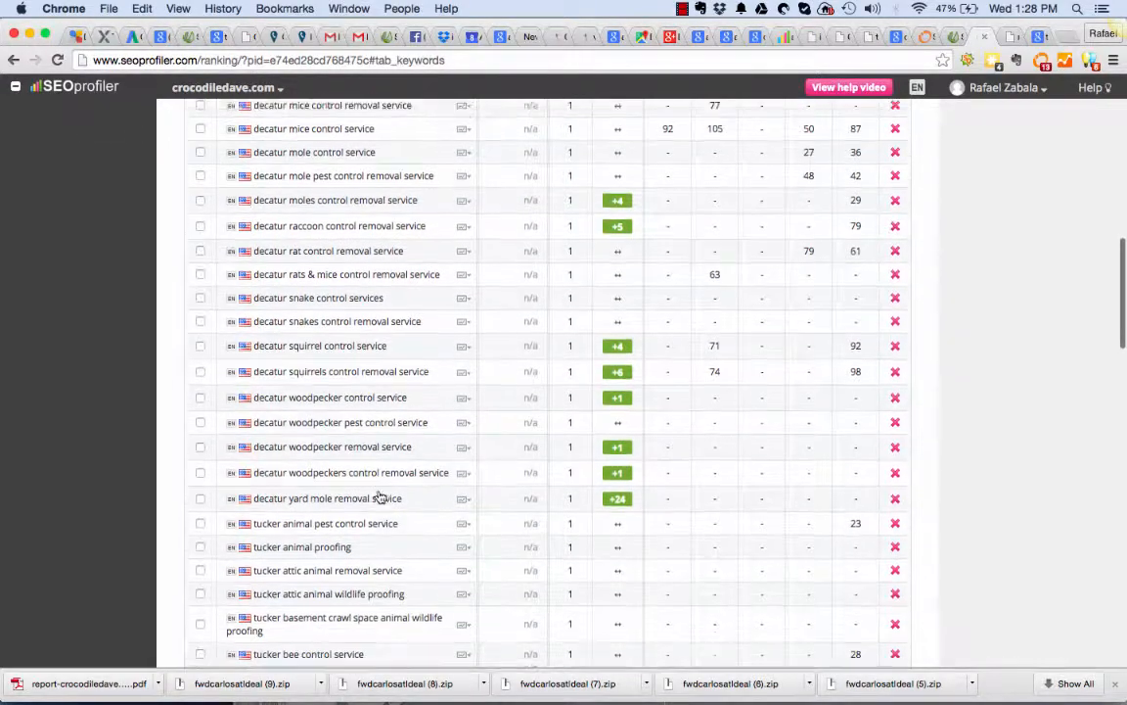
pyautogui.scroll(-3)
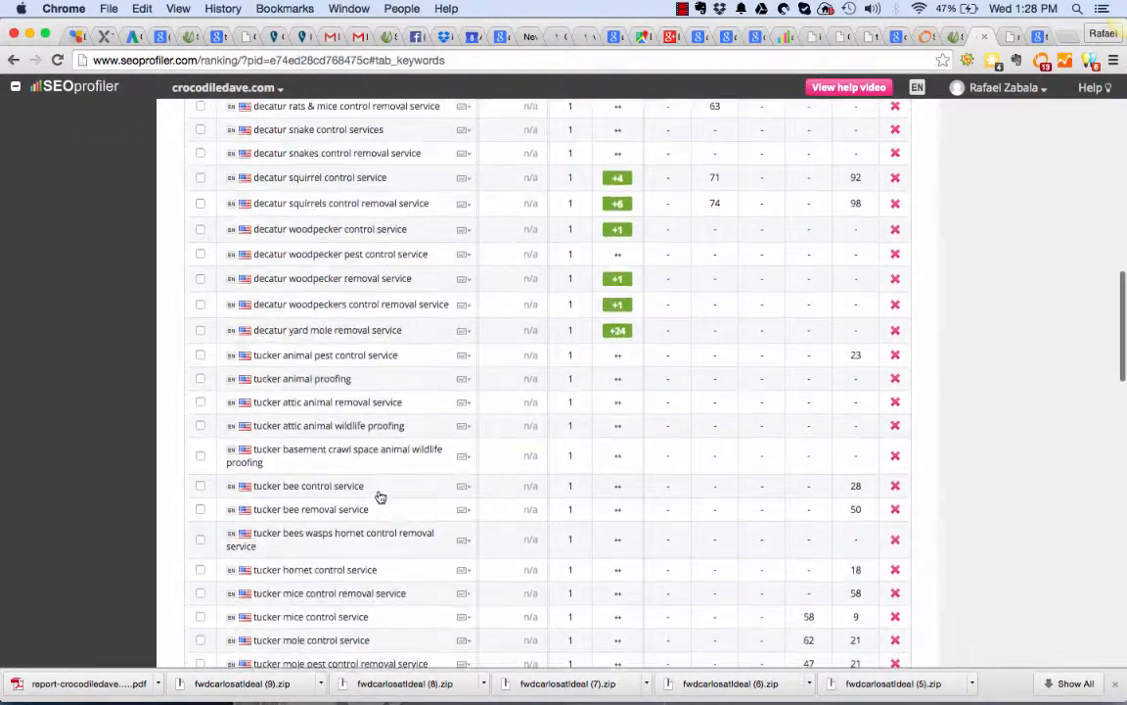
pyautogui.scroll(-3)
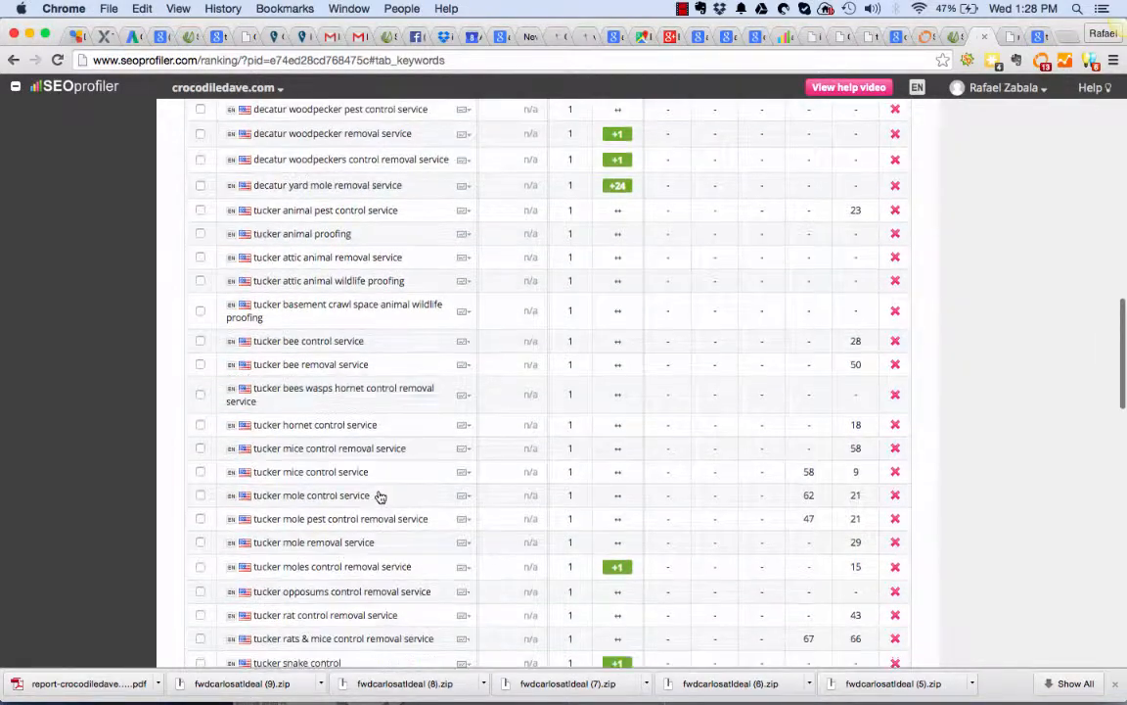
pyautogui.scroll(-3)
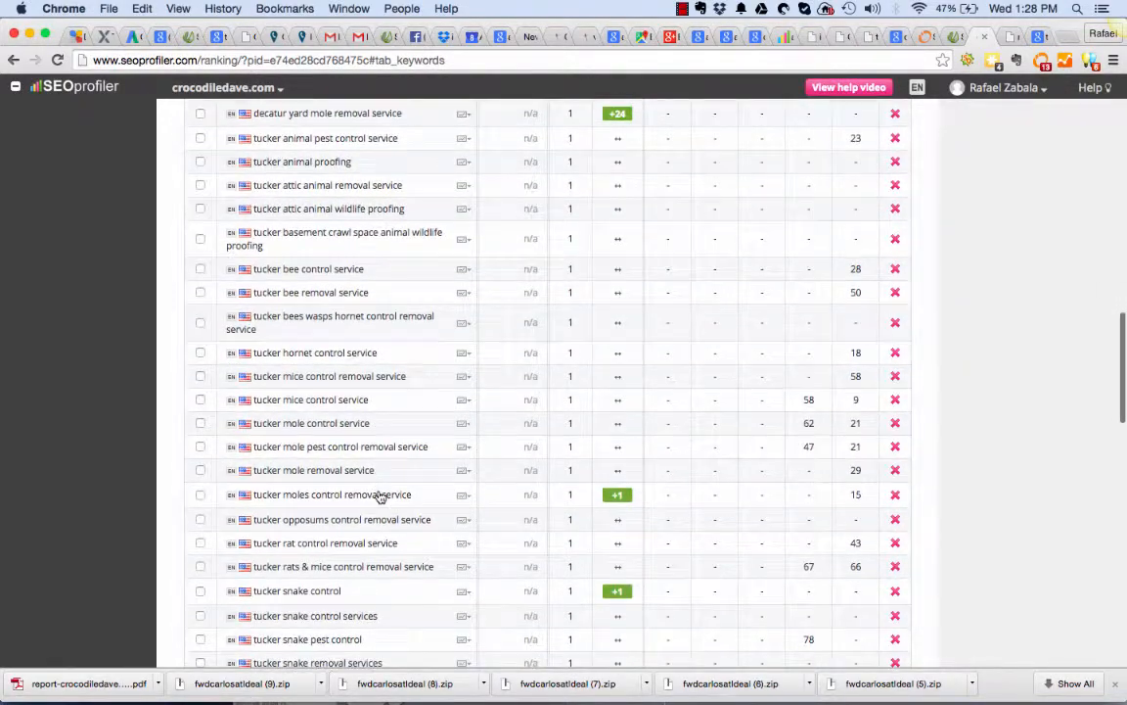
pyautogui.scroll(-3)
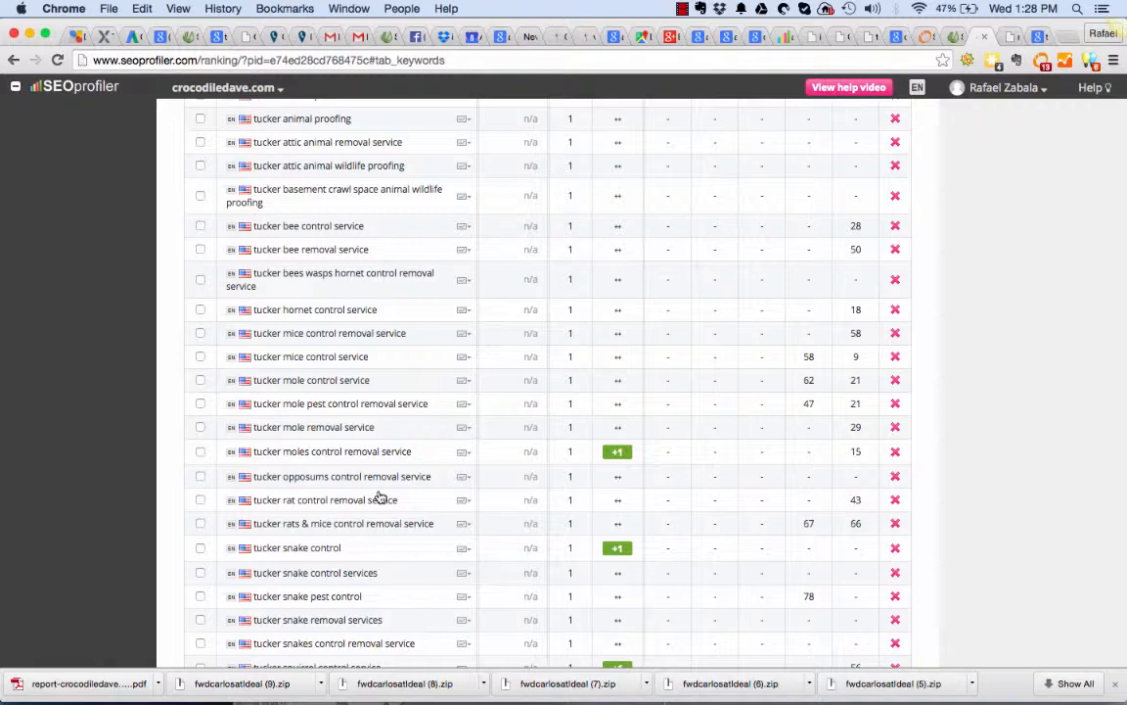
pyautogui.scroll(-3)
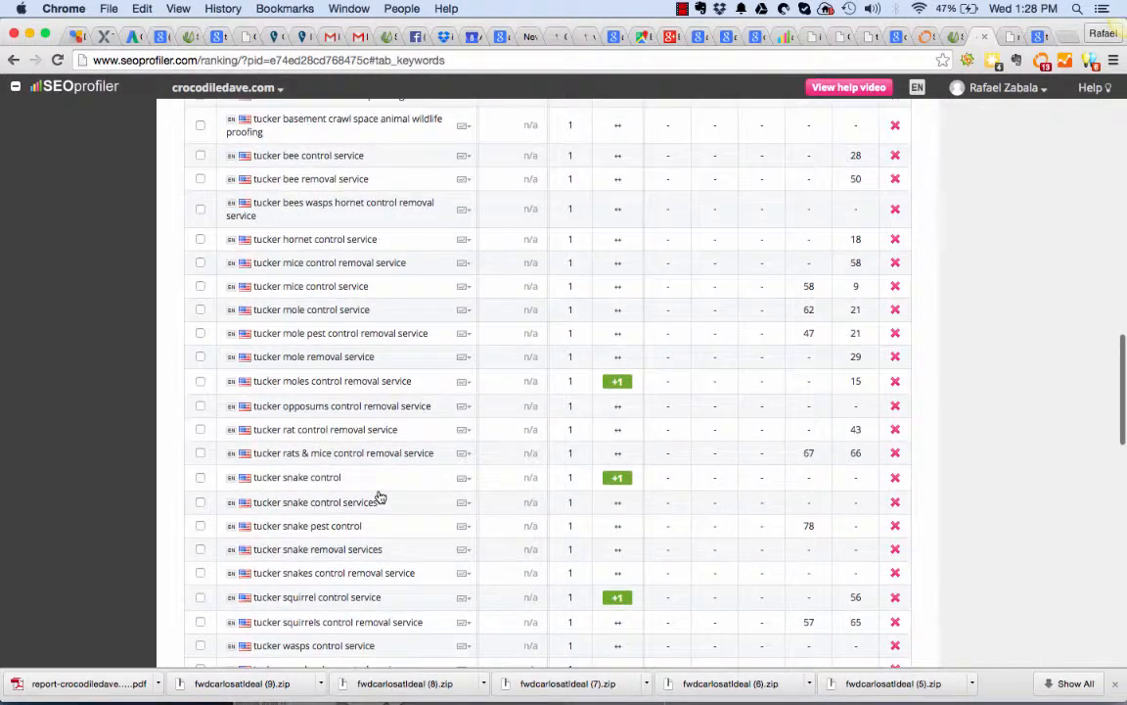
pyautogui.scroll(-3)
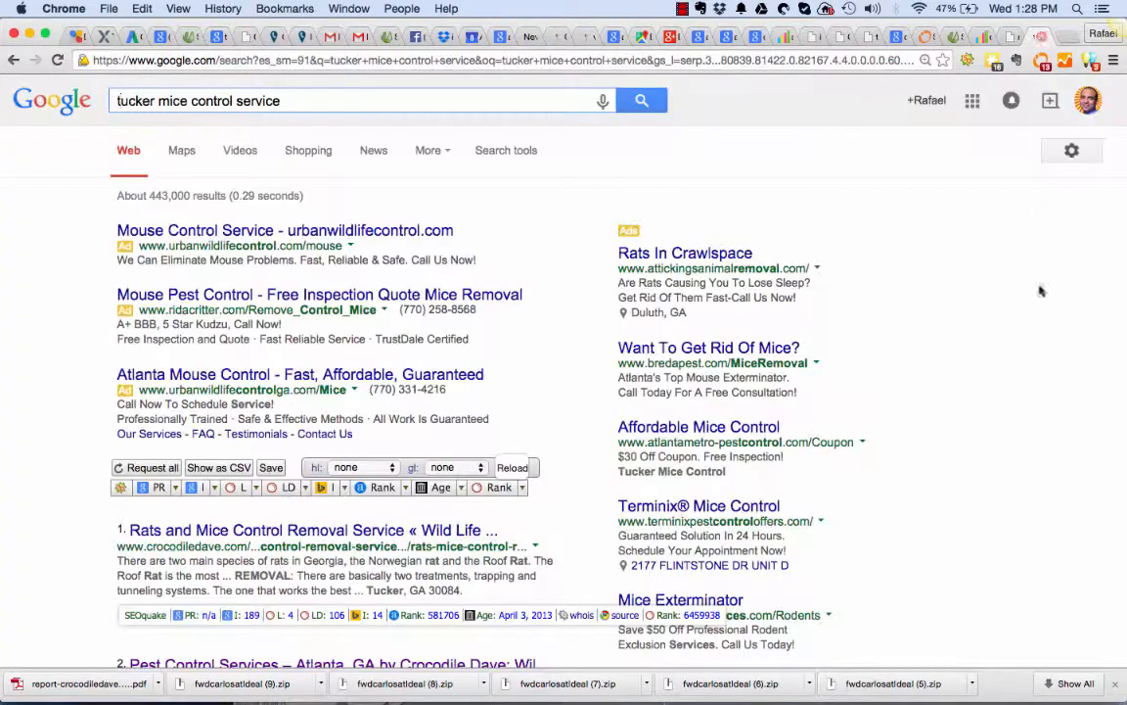
# - Scroll the 'tucker mice control service' results to show crocodiledave.com's top three organic spots
pyautogui.scroll(-3)
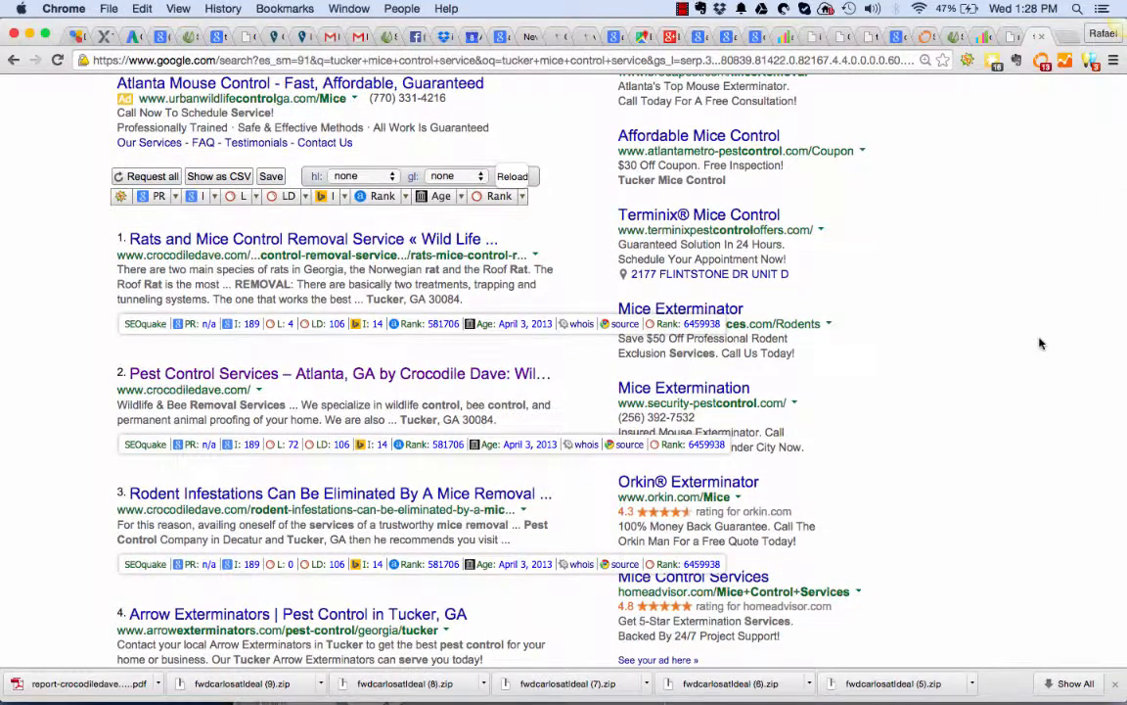
pyautogui.scroll(3)
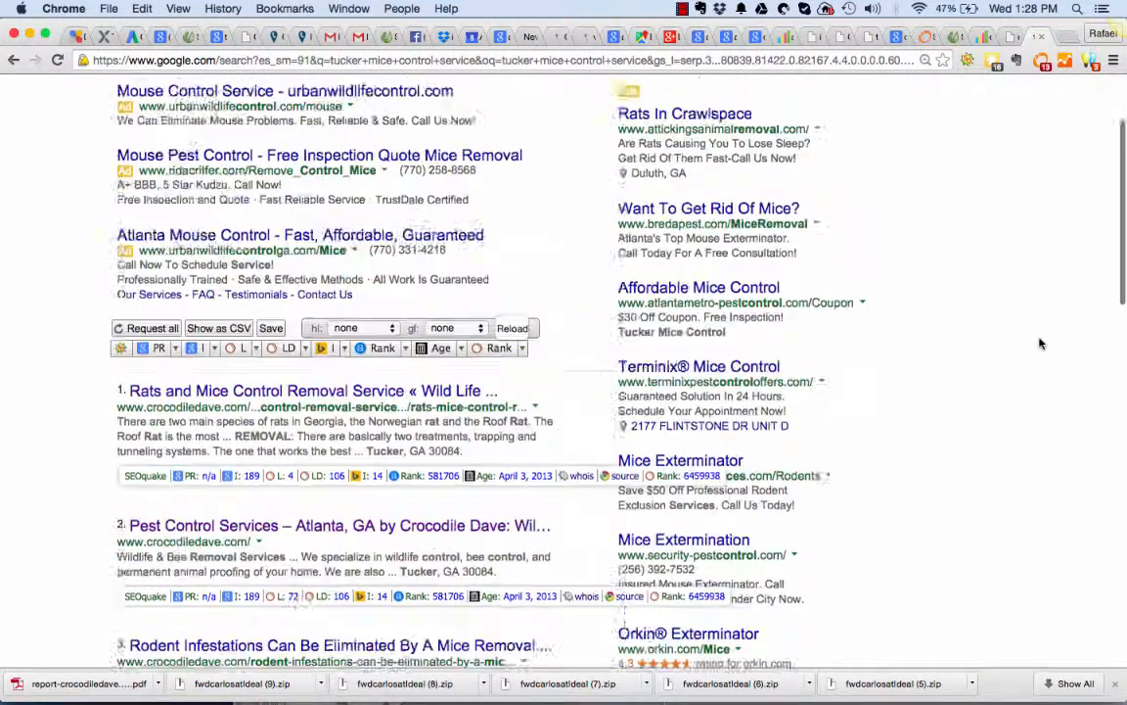
pyautogui.scroll(3)
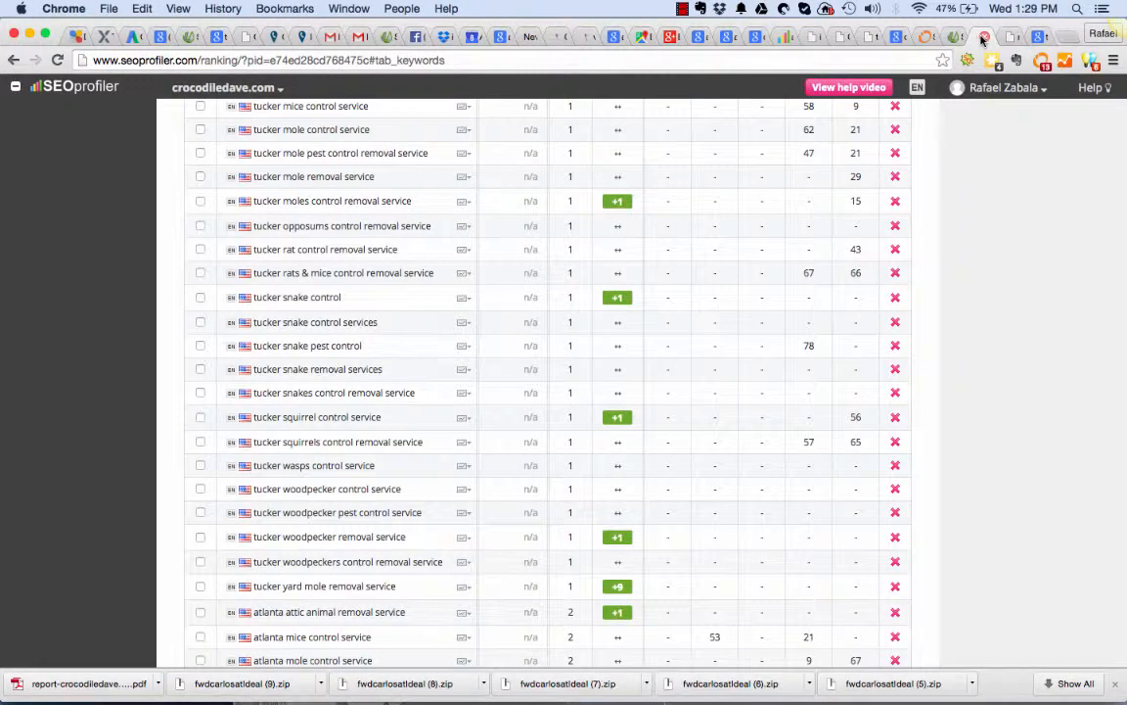
# - Scroll the crocodiledave.com keyword table up to the headers and position-1 Atlanta keywords
pyautogui.scroll(3)
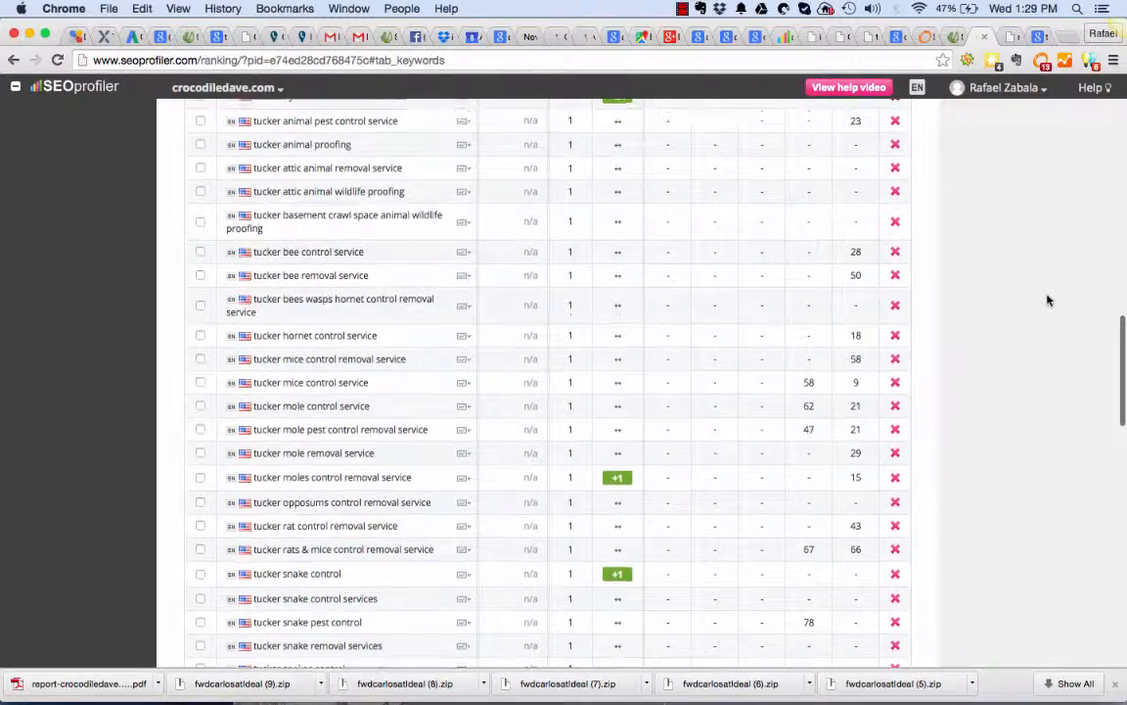
pyautogui.scroll(3)
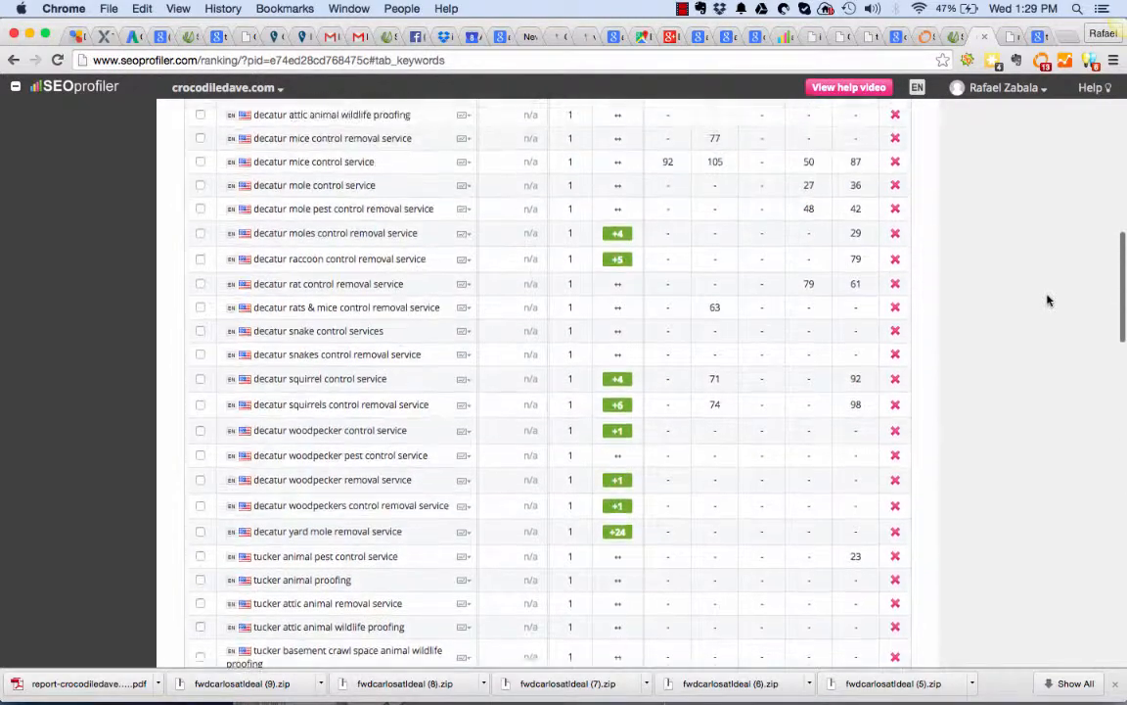
pyautogui.scroll(3)
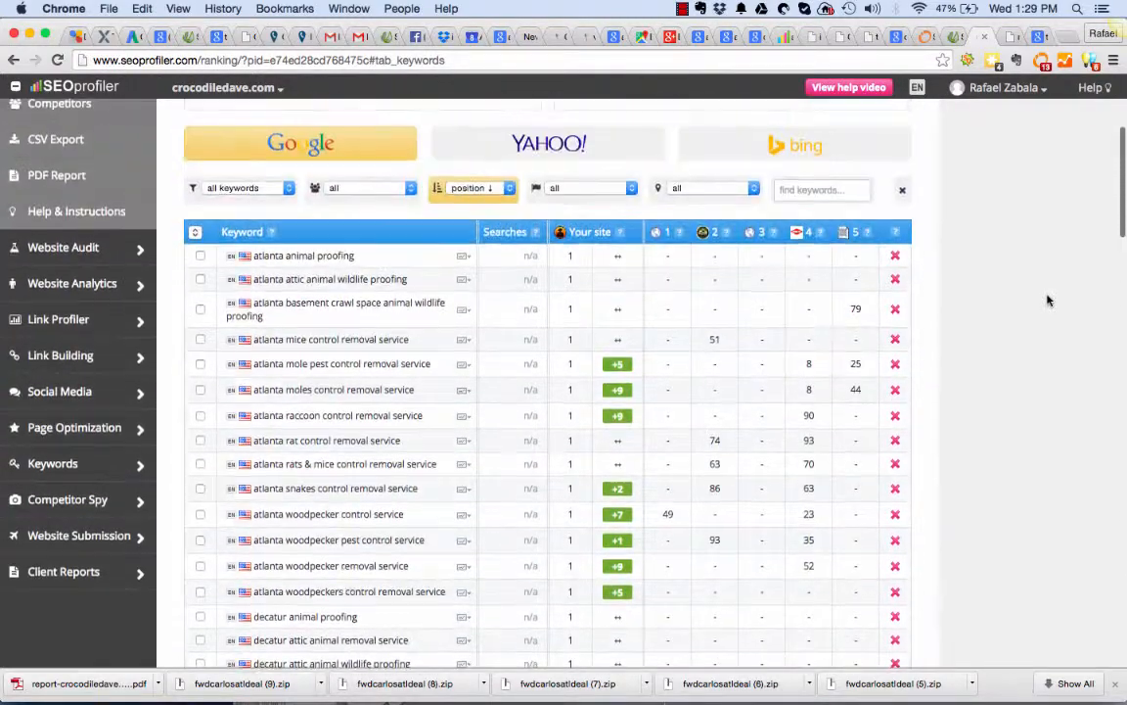
pyautogui.scroll(-3)
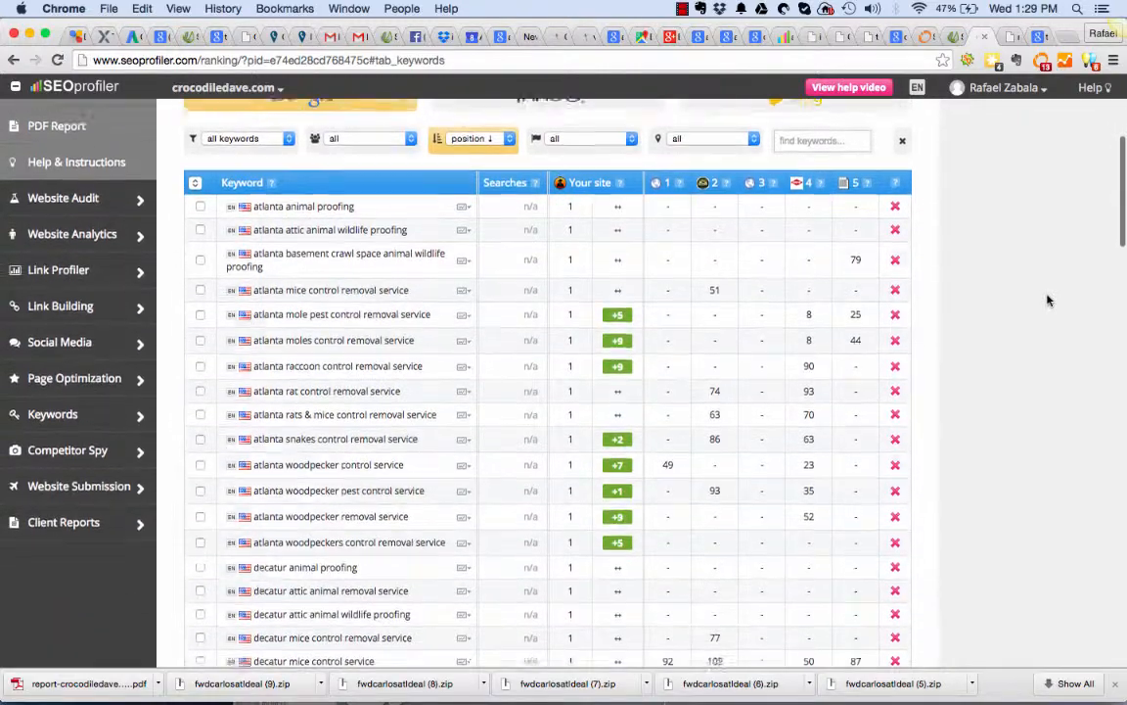